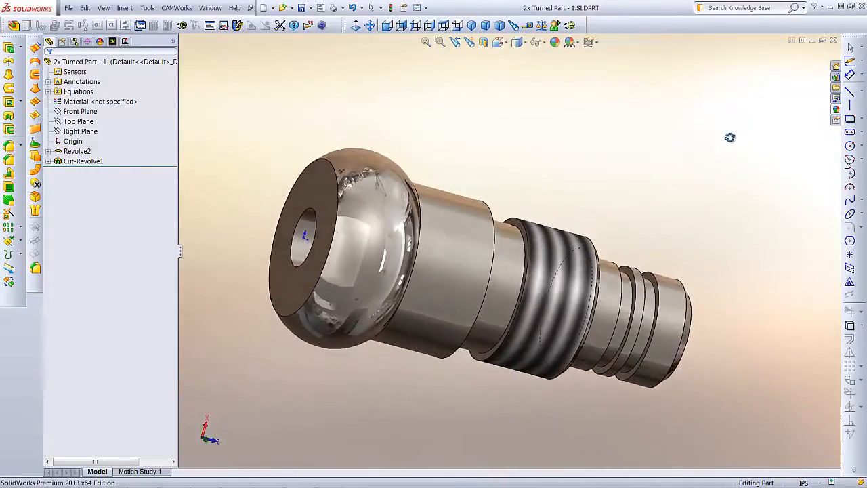
Orbit the turned part to view it from another angle.
drag(730, 138, 692, 114)
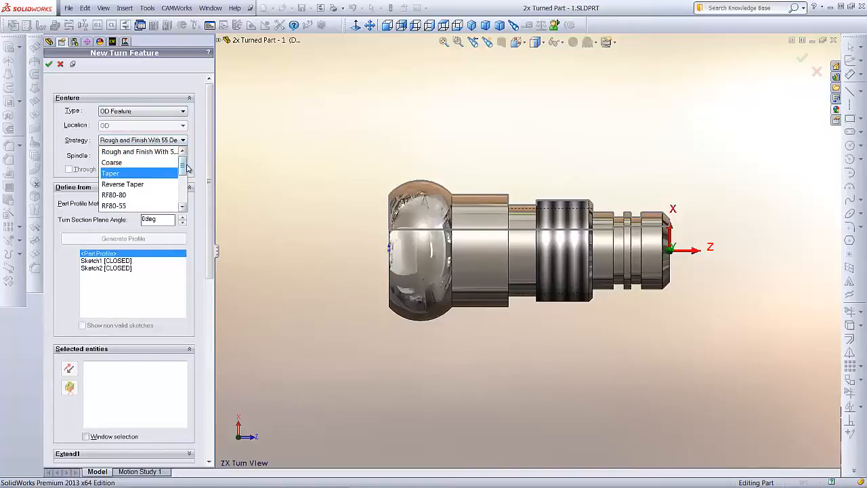
Create an OD feature with the Thread strategy on the threaded face.
click(122, 184)
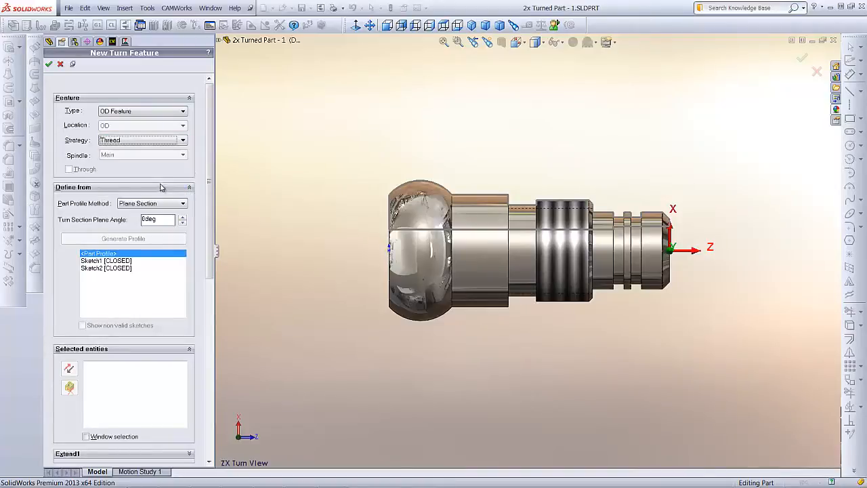
click(565, 248)
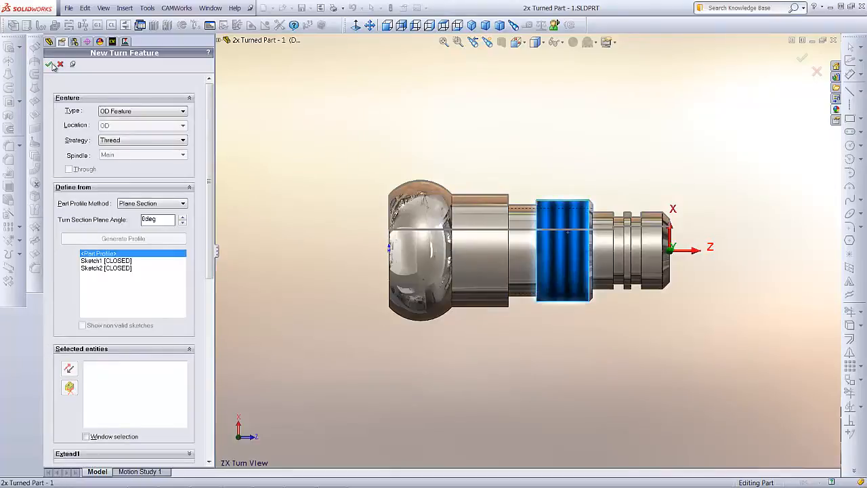
click(52, 64)
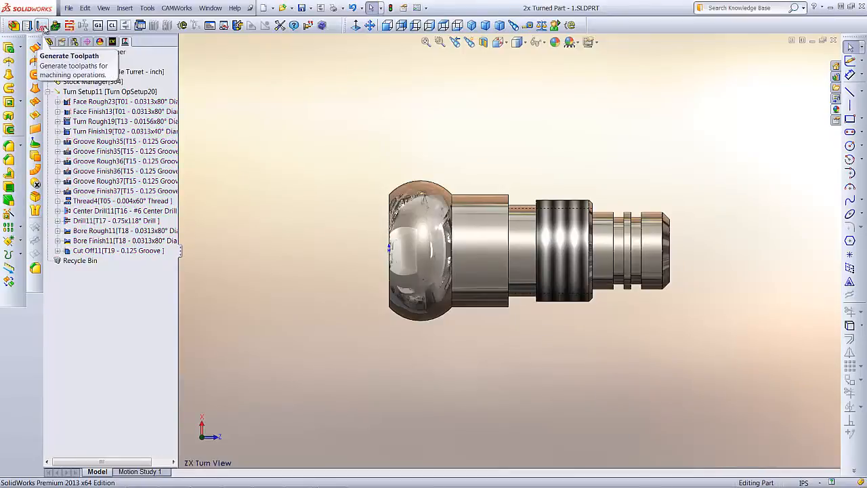
Generate toolpaths for all turning operations.
click(49, 41)
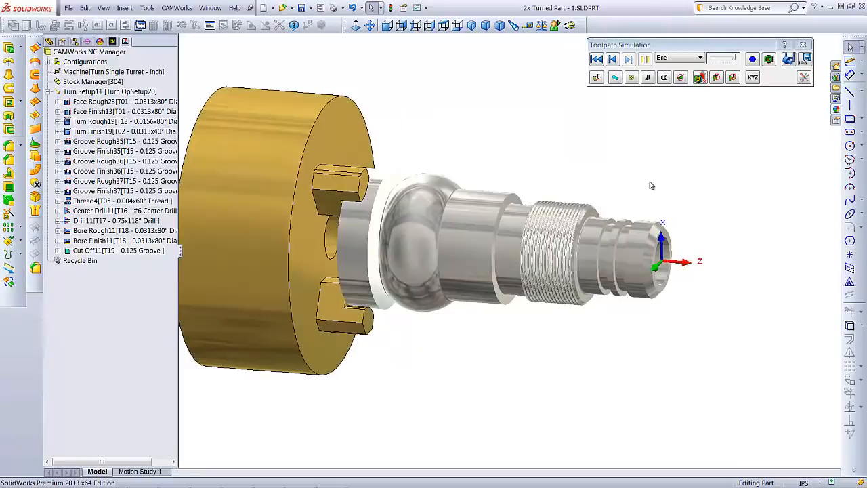
Start post-processing the toolpaths into an NC text file.
click(769, 59)
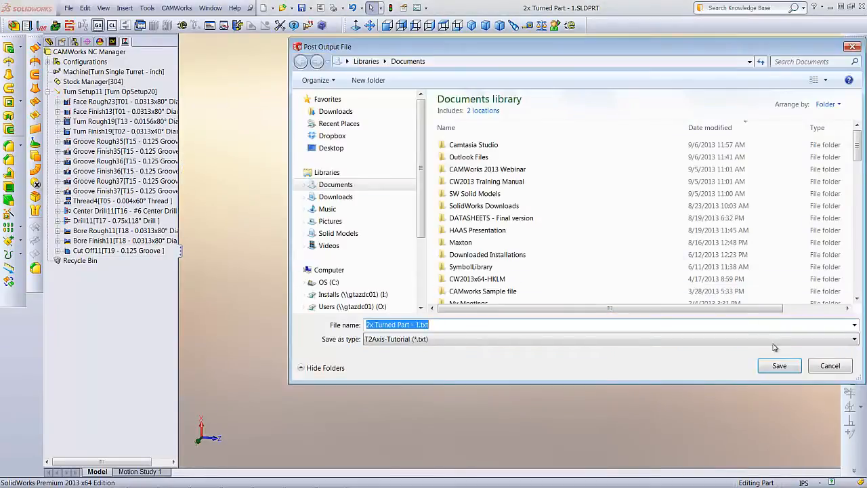
Save the G-code over '2x Turned Part - 1.txt', then review and close the listing.
click(779, 365)
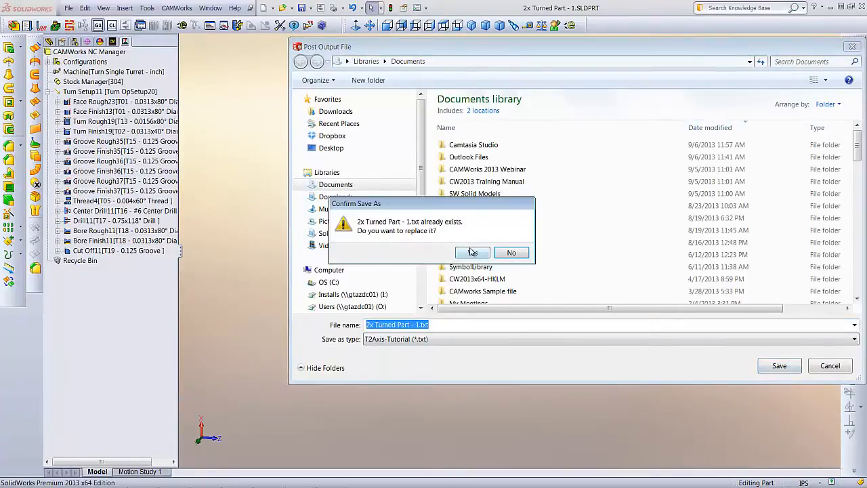
click(473, 252)
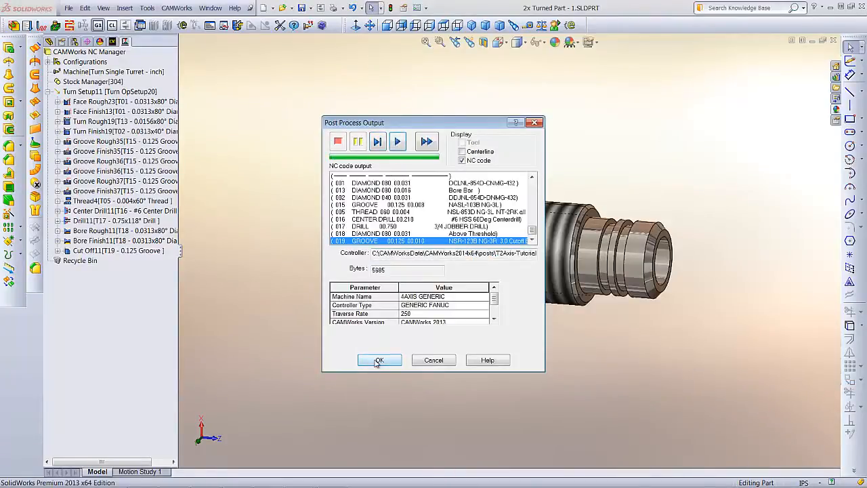
click(379, 360)
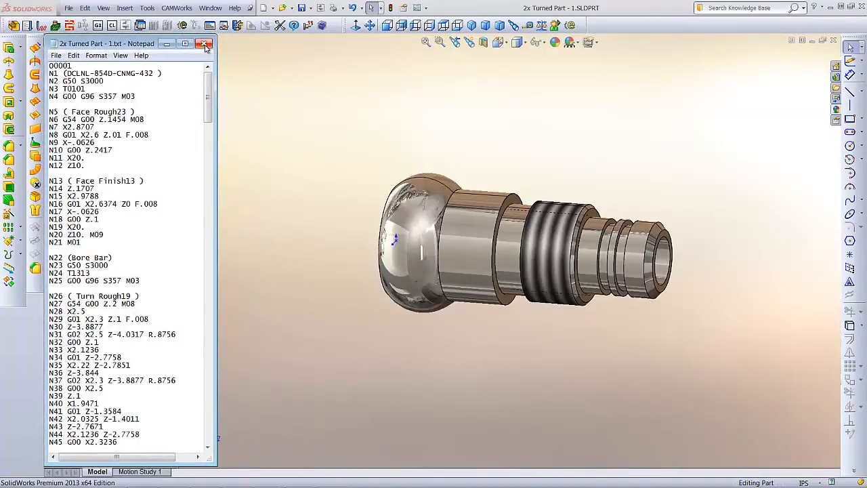
mouse_move(205, 43)
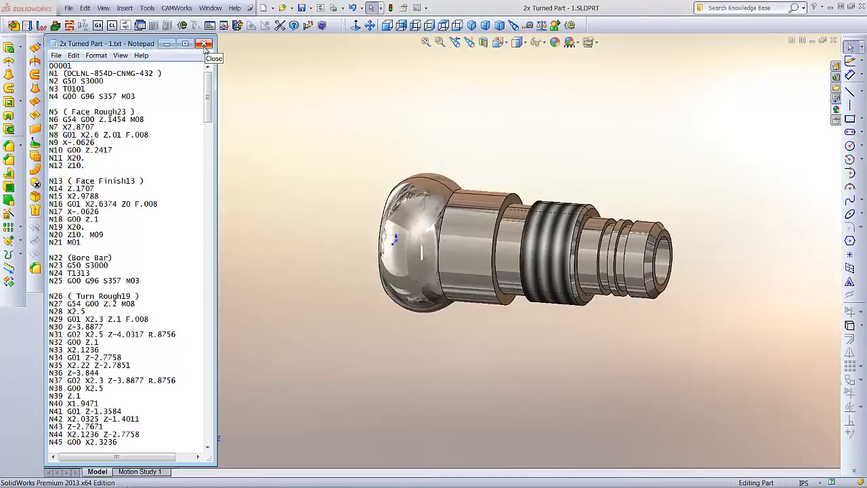
click(204, 43)
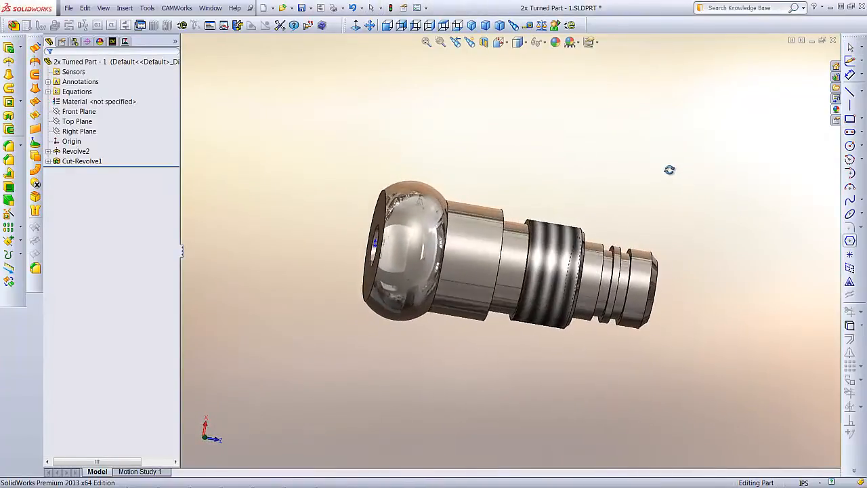
Show the part in ZX turn view and start a New Turn Setup from Stock Manager.
drag(669, 170, 632, 177)
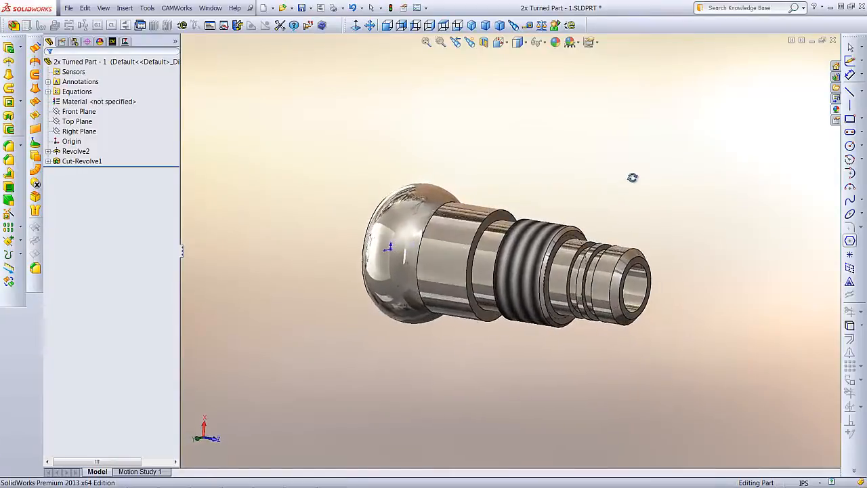
key(space)
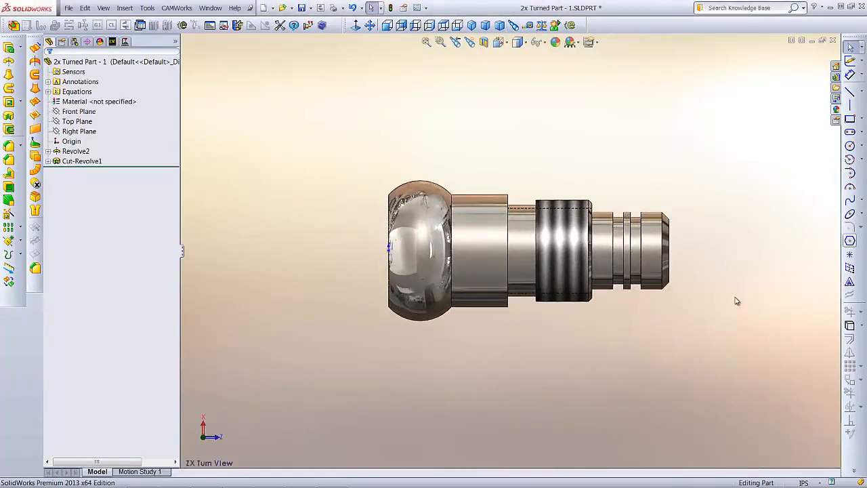
click(113, 42)
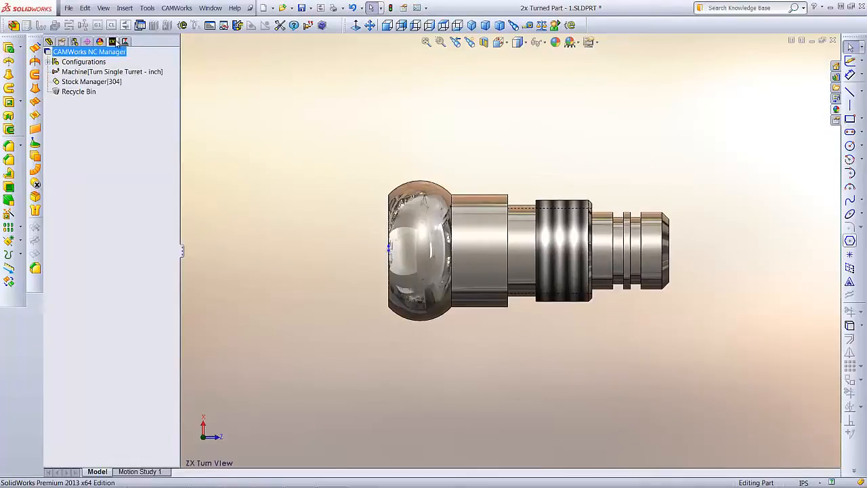
right_click(84, 82)
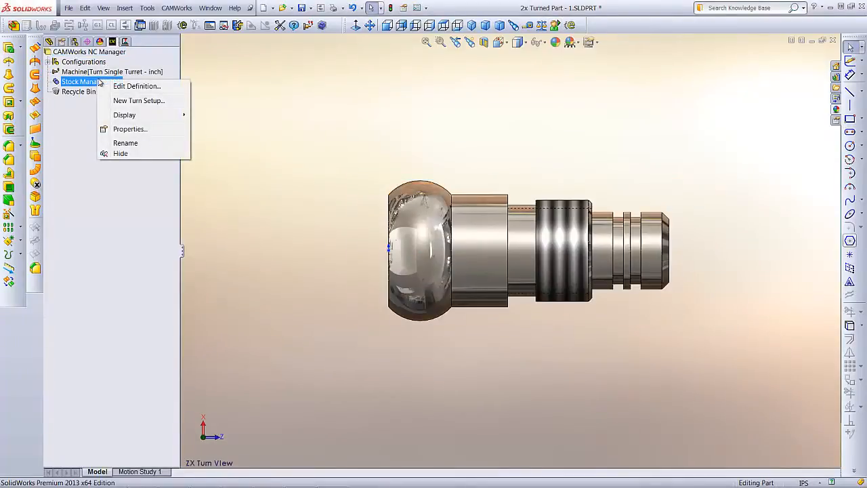
click(138, 100)
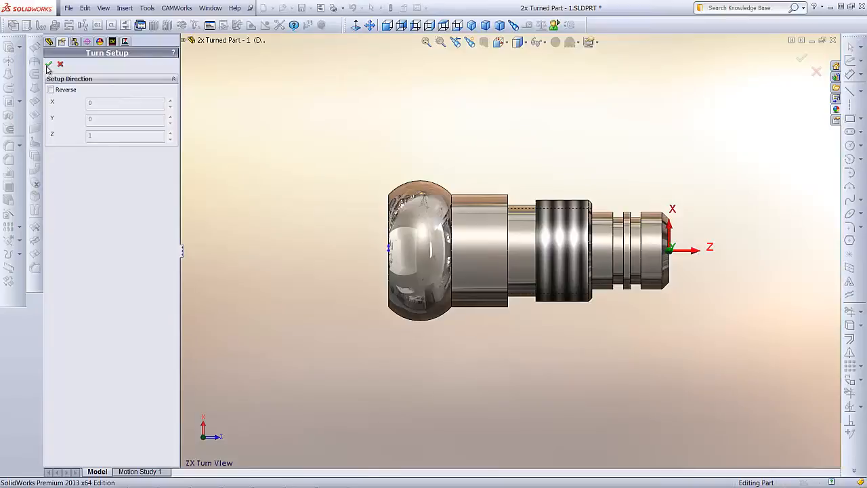
Add Turn Setup11 with OD Feature24 using the Rough and Finish Front strategy.
right_click(68, 92)
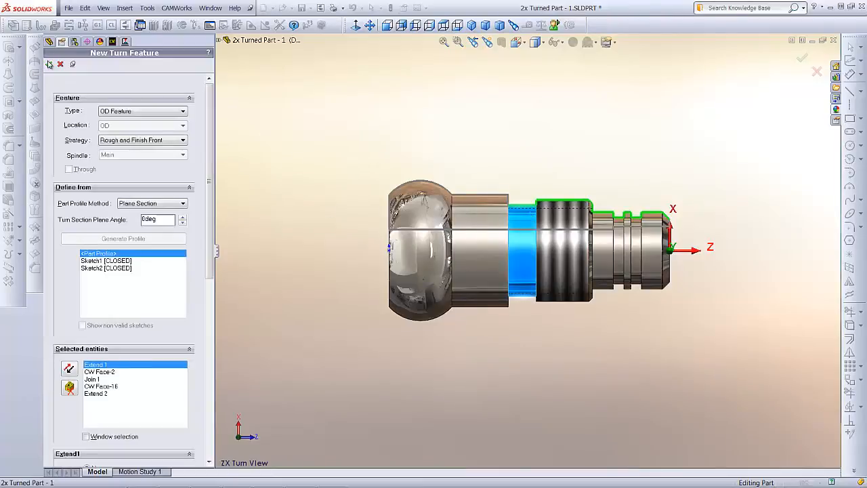
click(49, 64)
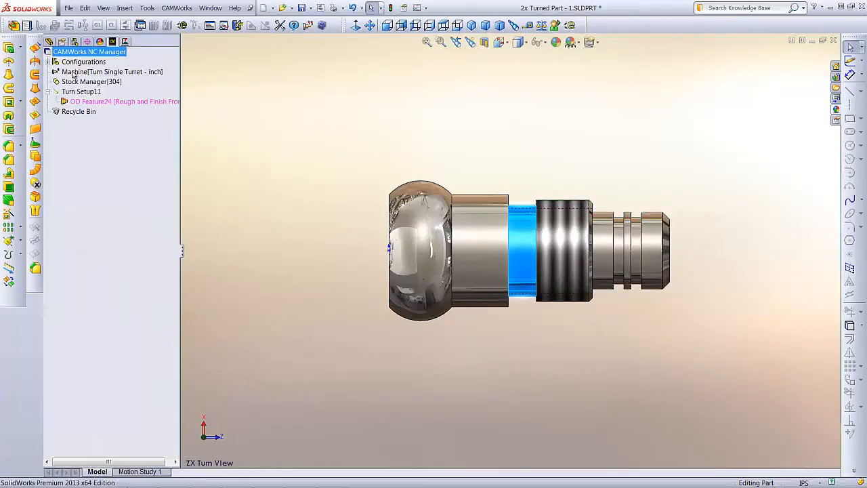
Generate the operation plan for OD Feature24.
right_click(122, 101)
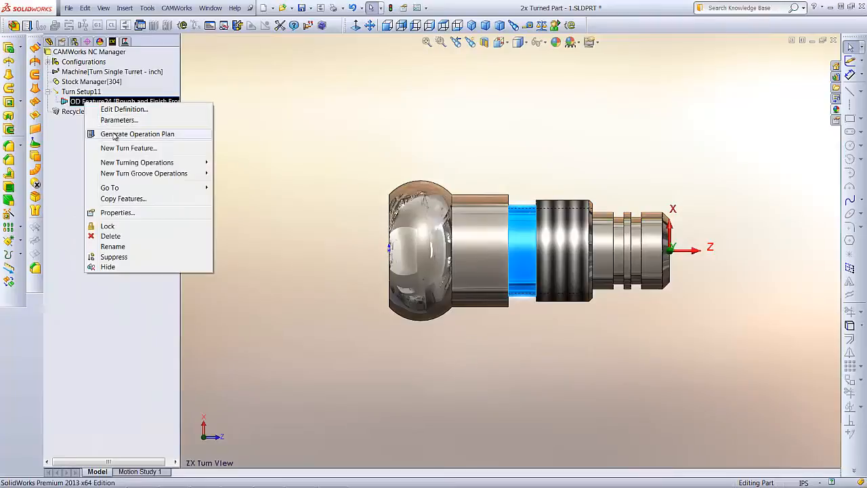
click(136, 134)
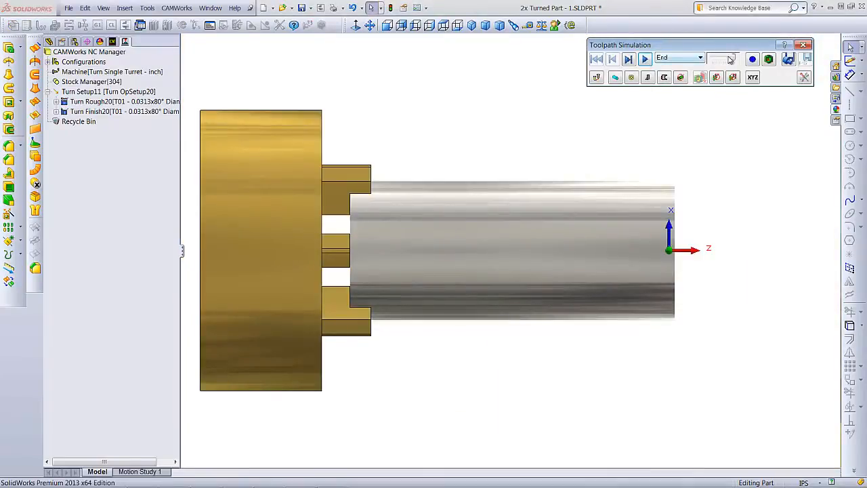
Play the toolpath simulation through all cuts on the bar stock.
click(644, 59)
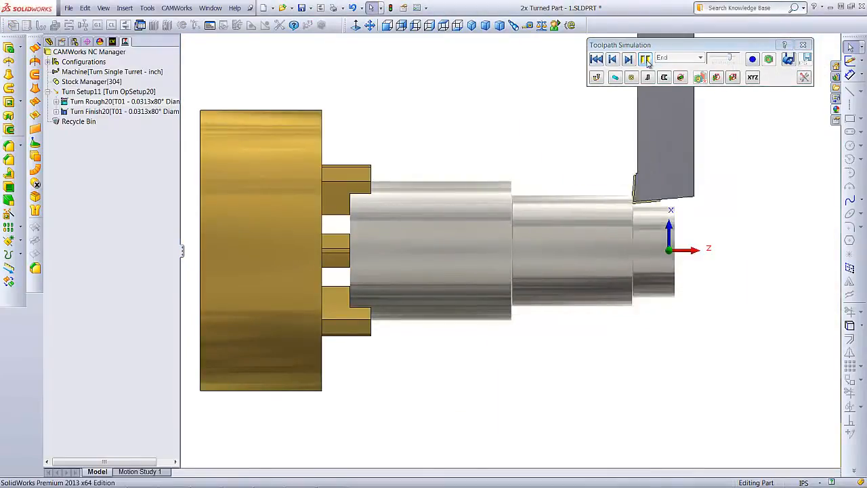
click(628, 59)
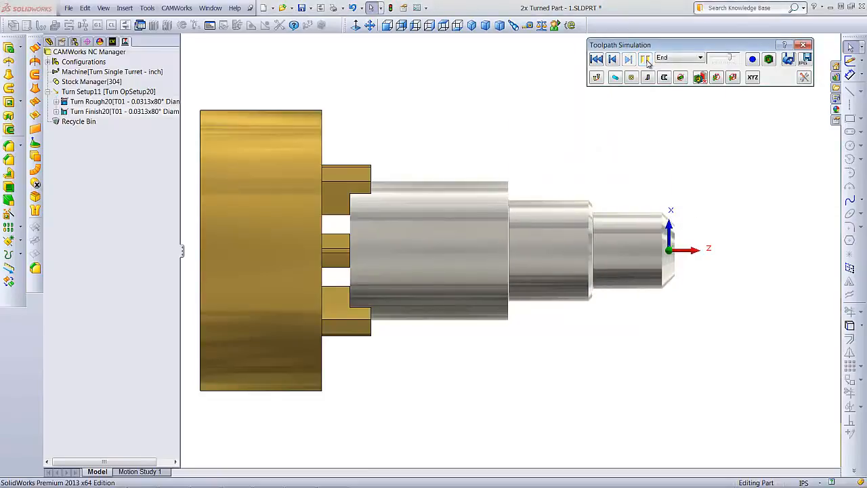